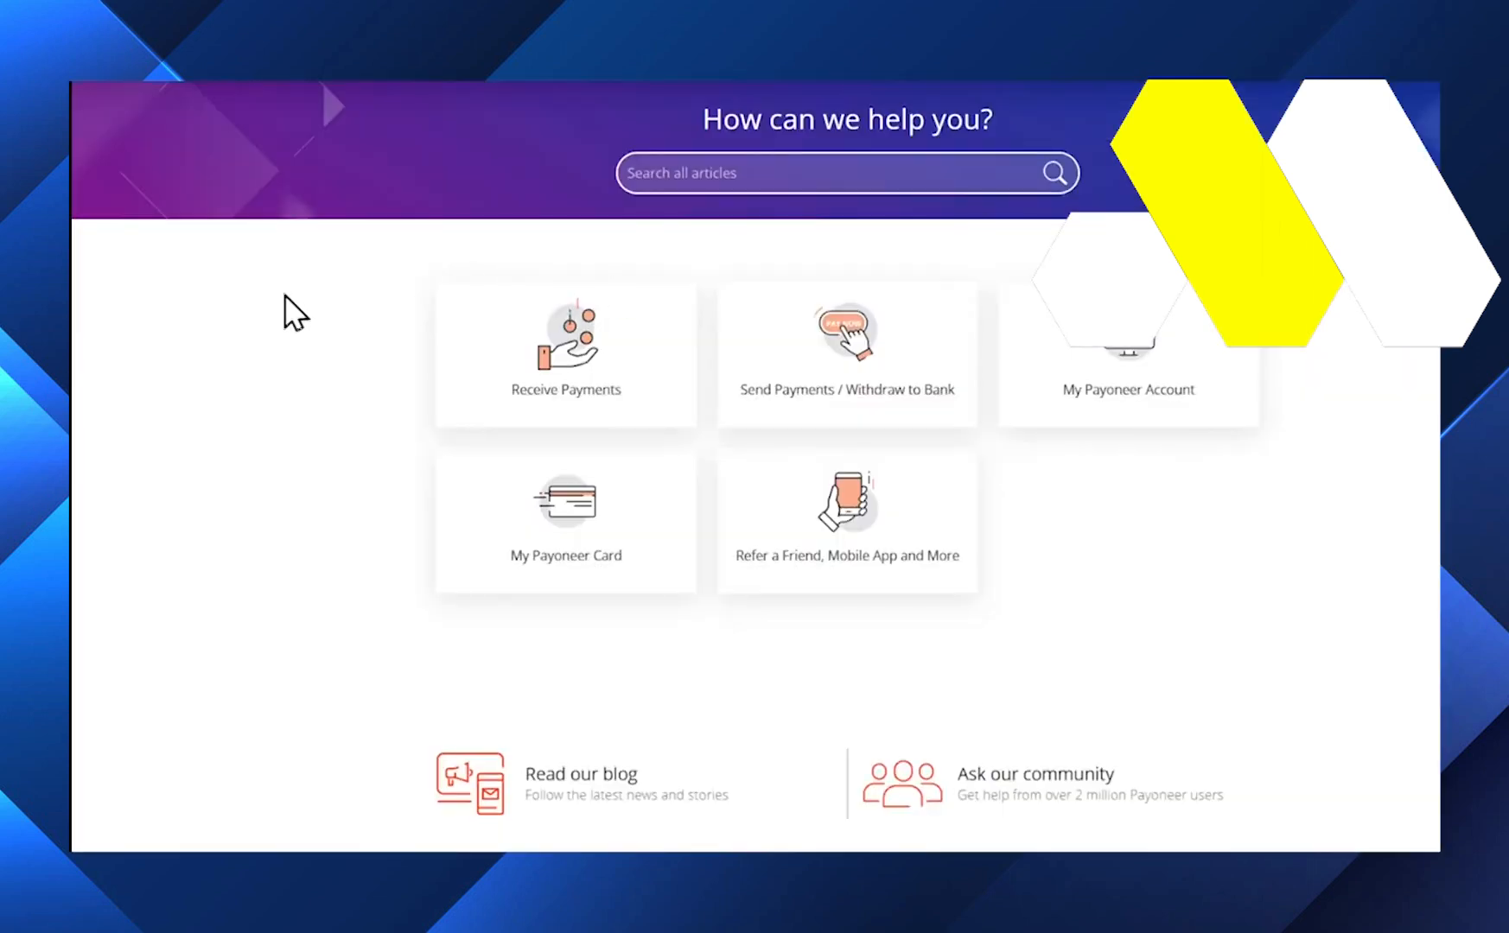
{"action": "mouse_move", "coordinate": [509, 399]}
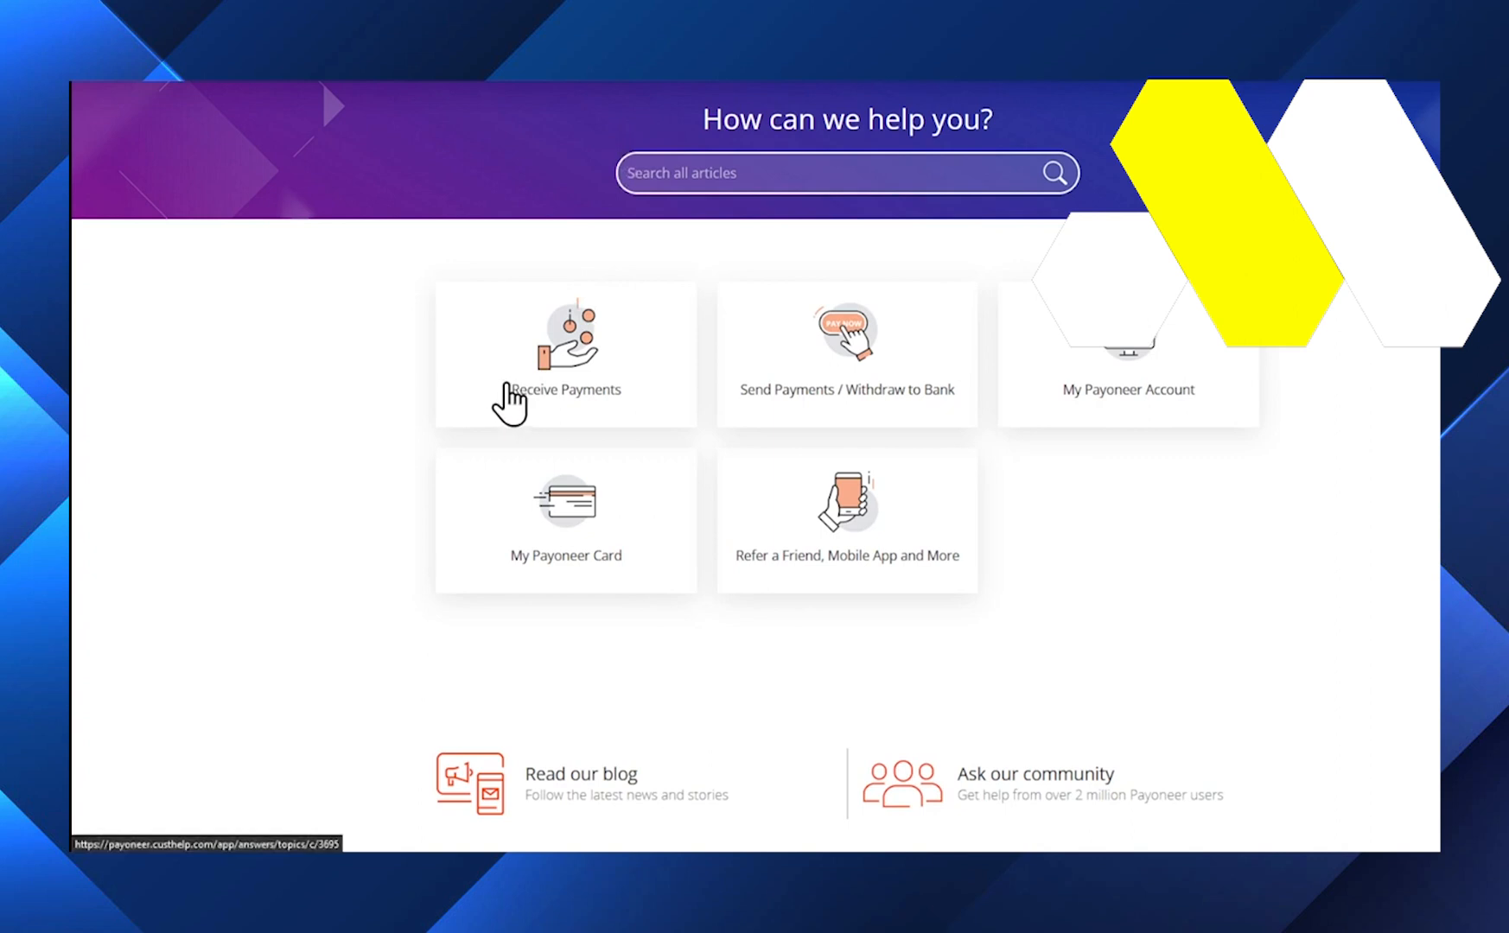
{"action": "mouse_move", "coordinate": [976, 414]}
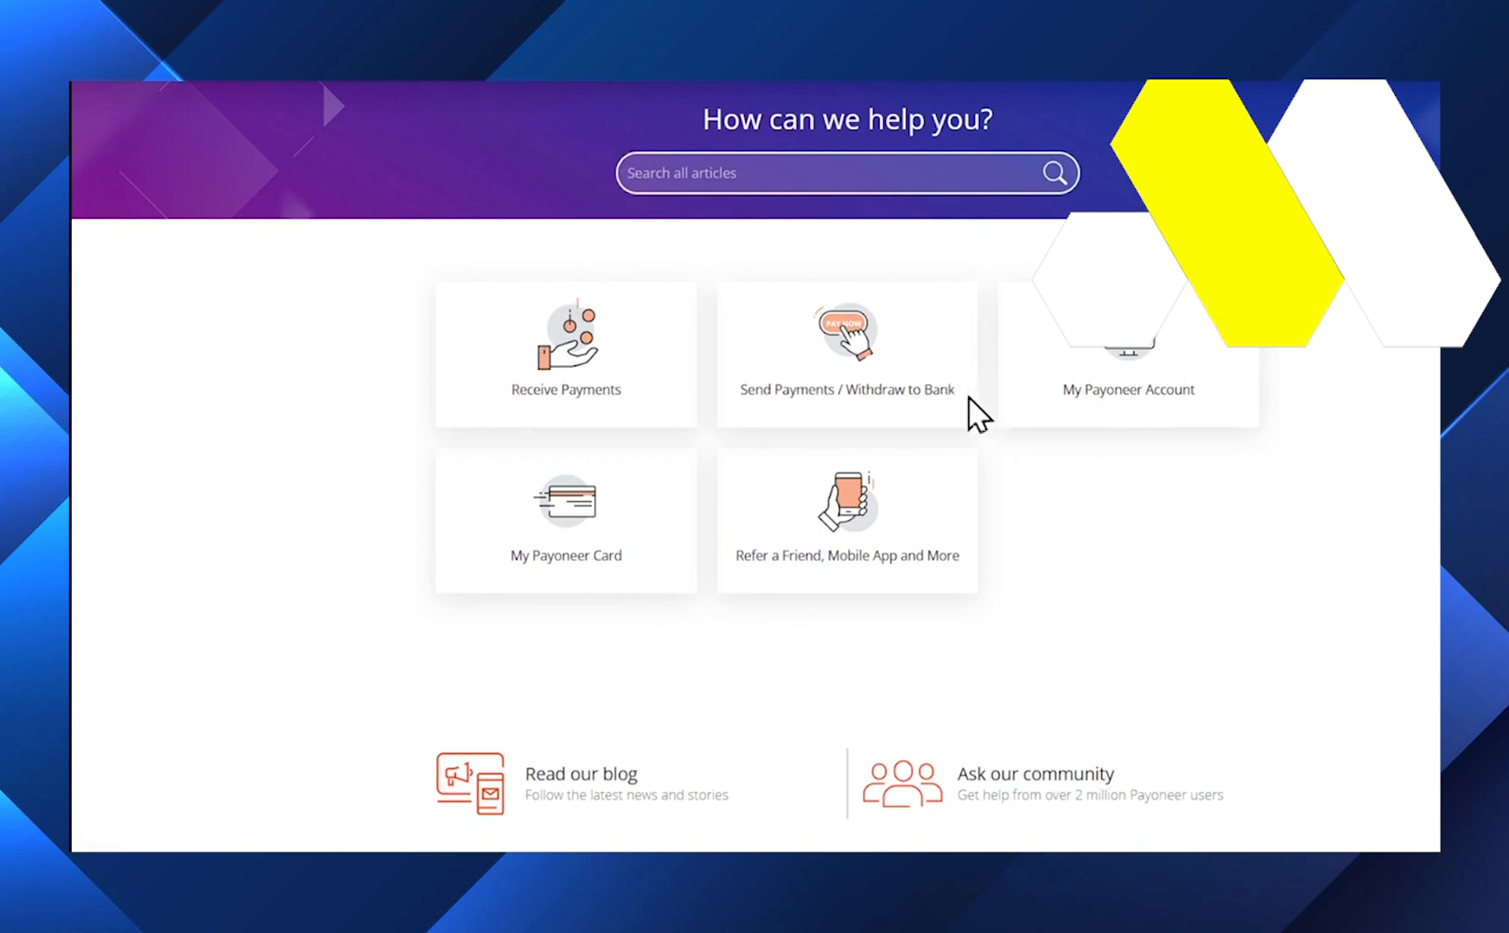
{"action": "mouse_move", "coordinate": [895, 405]}
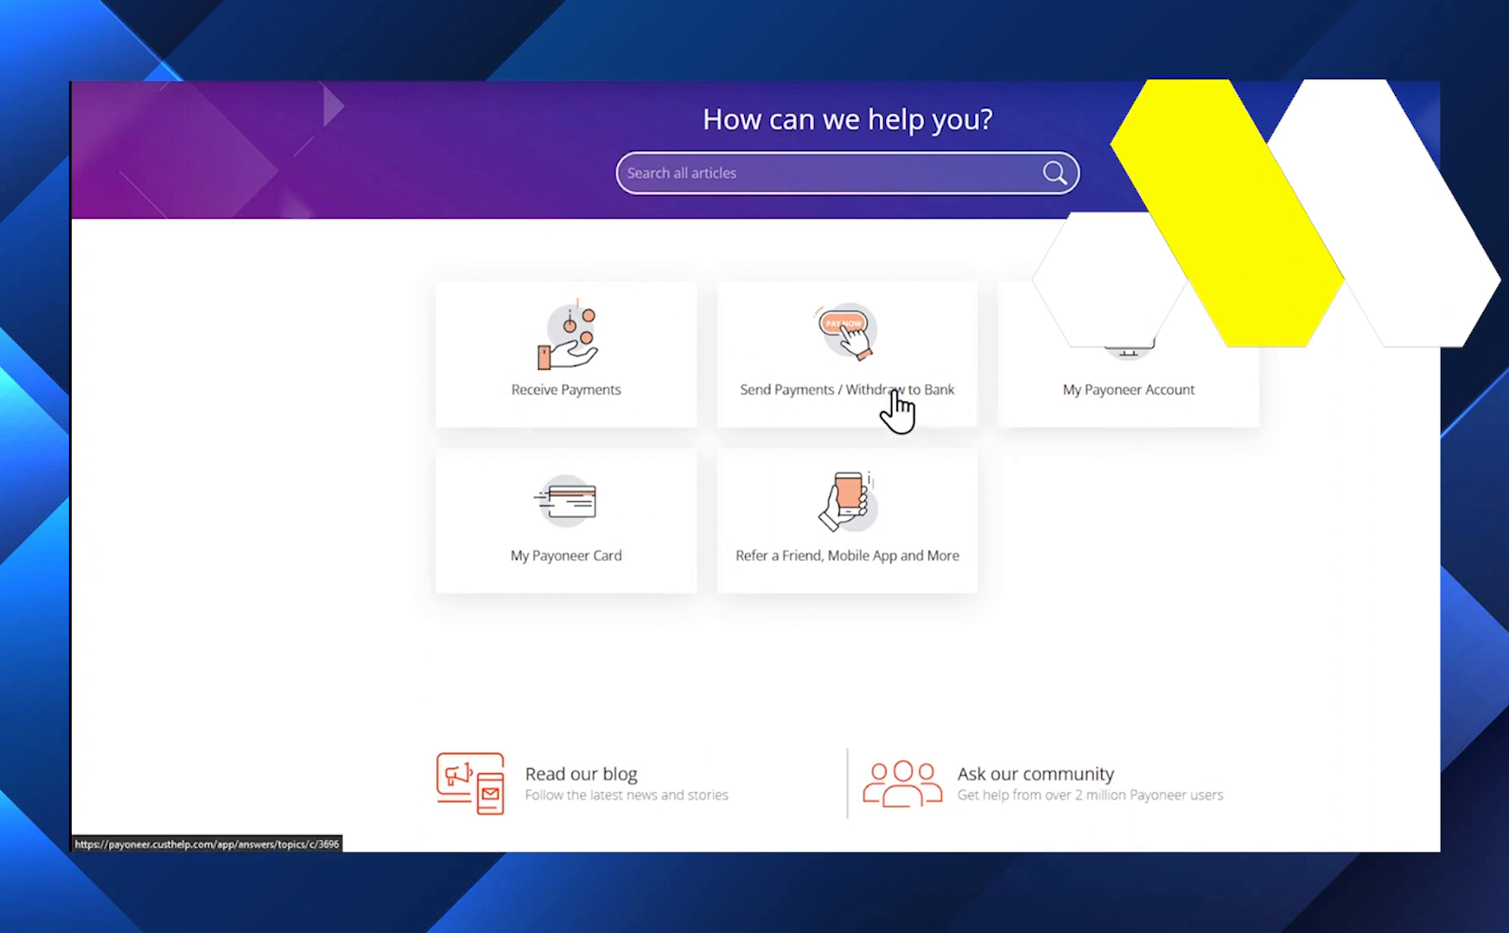
- Reach the Withdrawals/Bank Accounts question list under Send Payments / Withdraw to Bank
{"action": "left_click", "coordinate": [845, 353]}
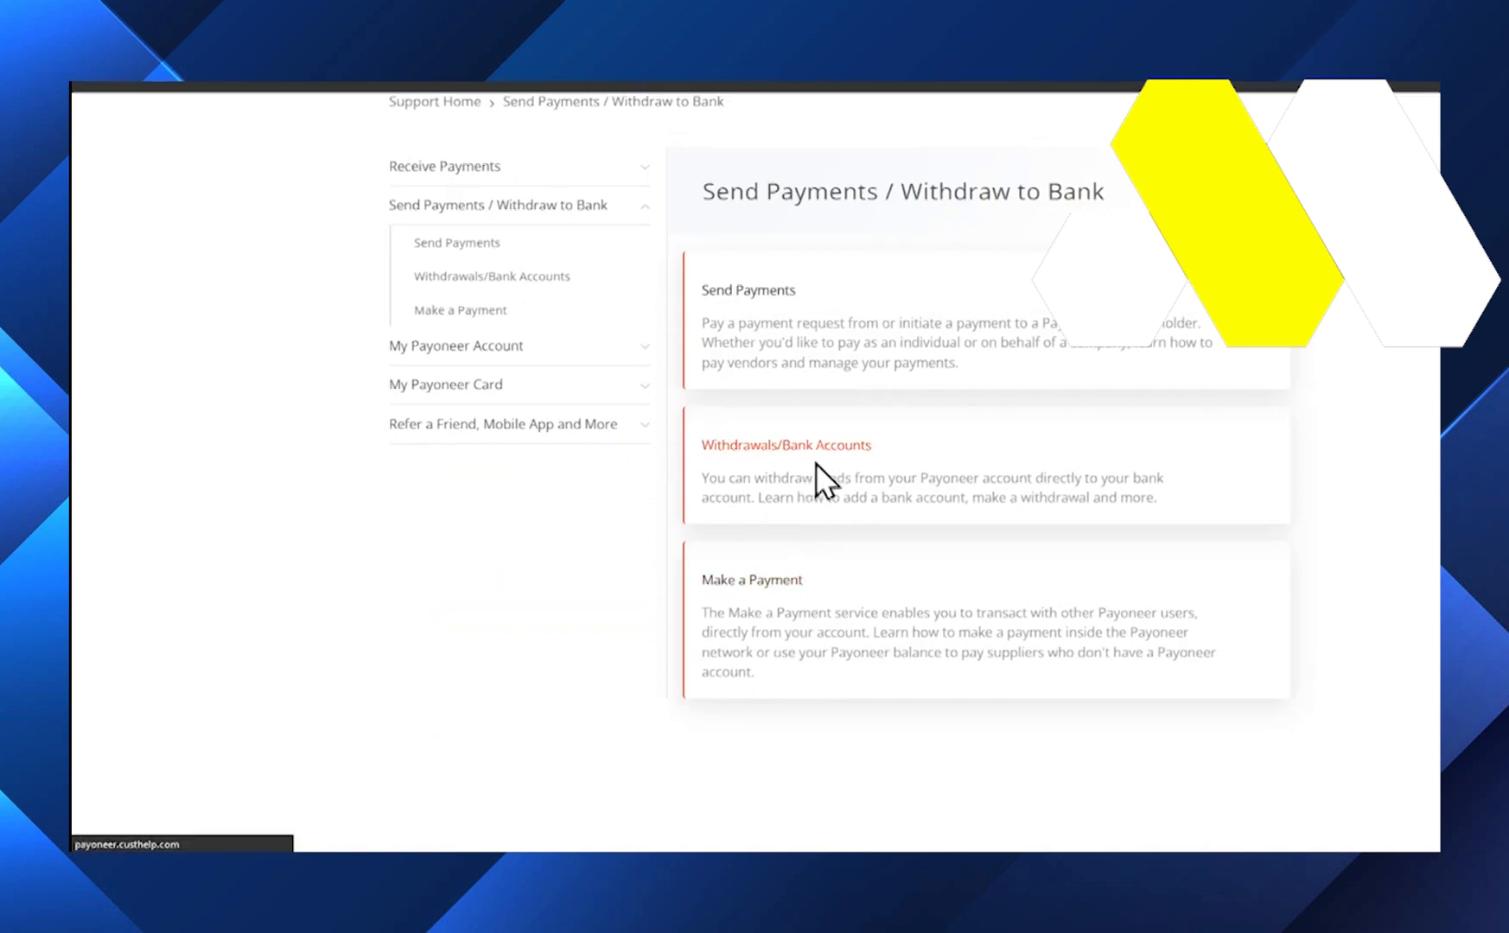
{"action": "scroll", "scroll_direction": "down", "scroll_amount": 3}
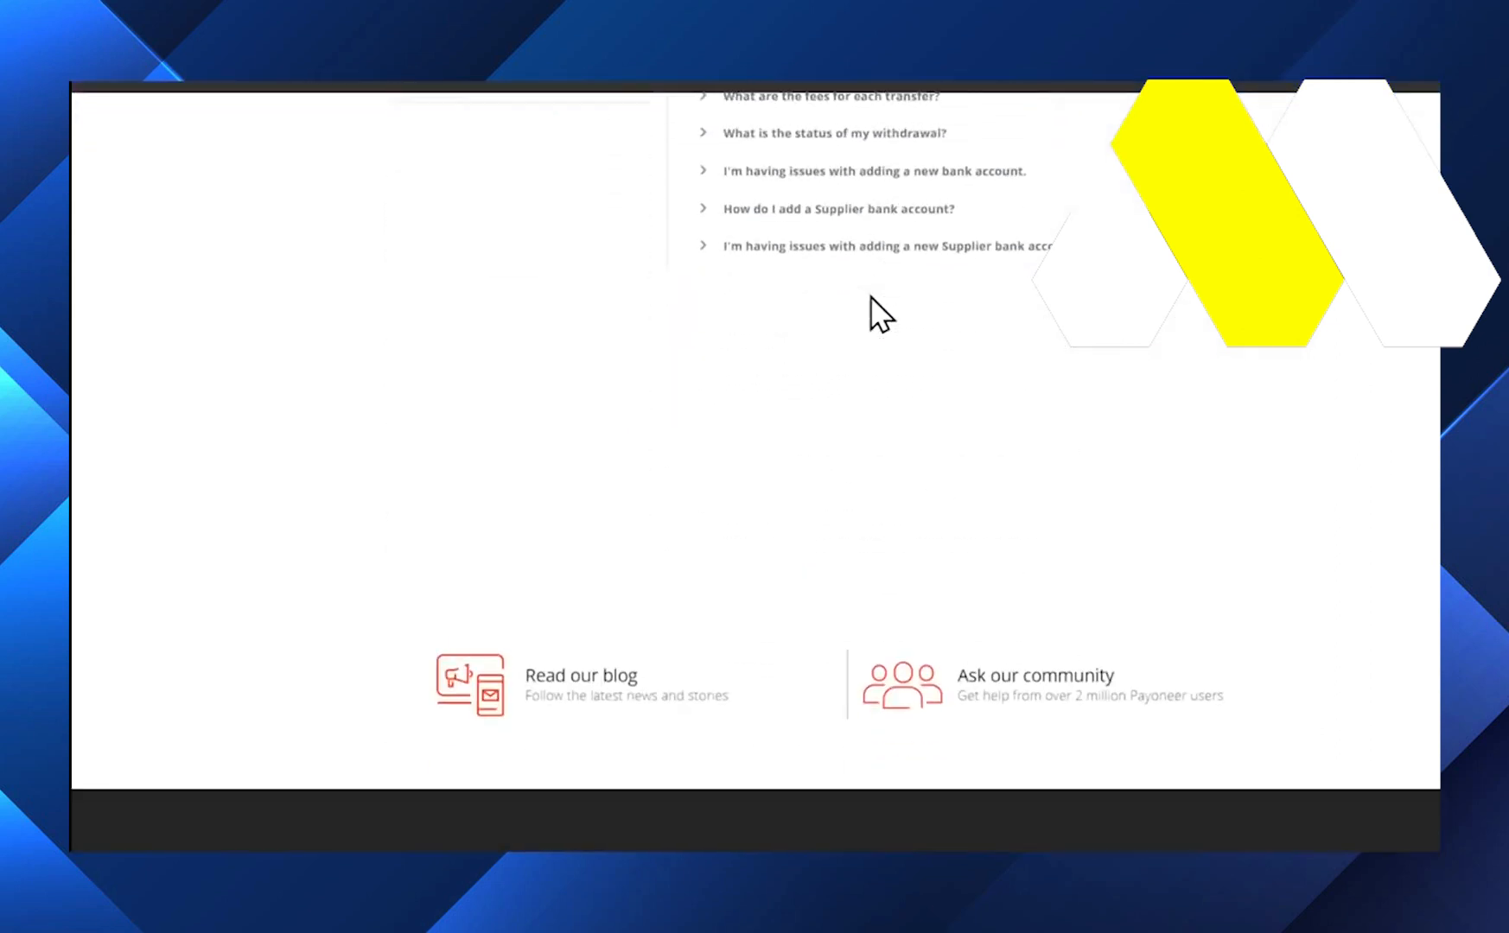
{"action": "scroll", "scroll_direction": "up", "scroll_amount": 3}
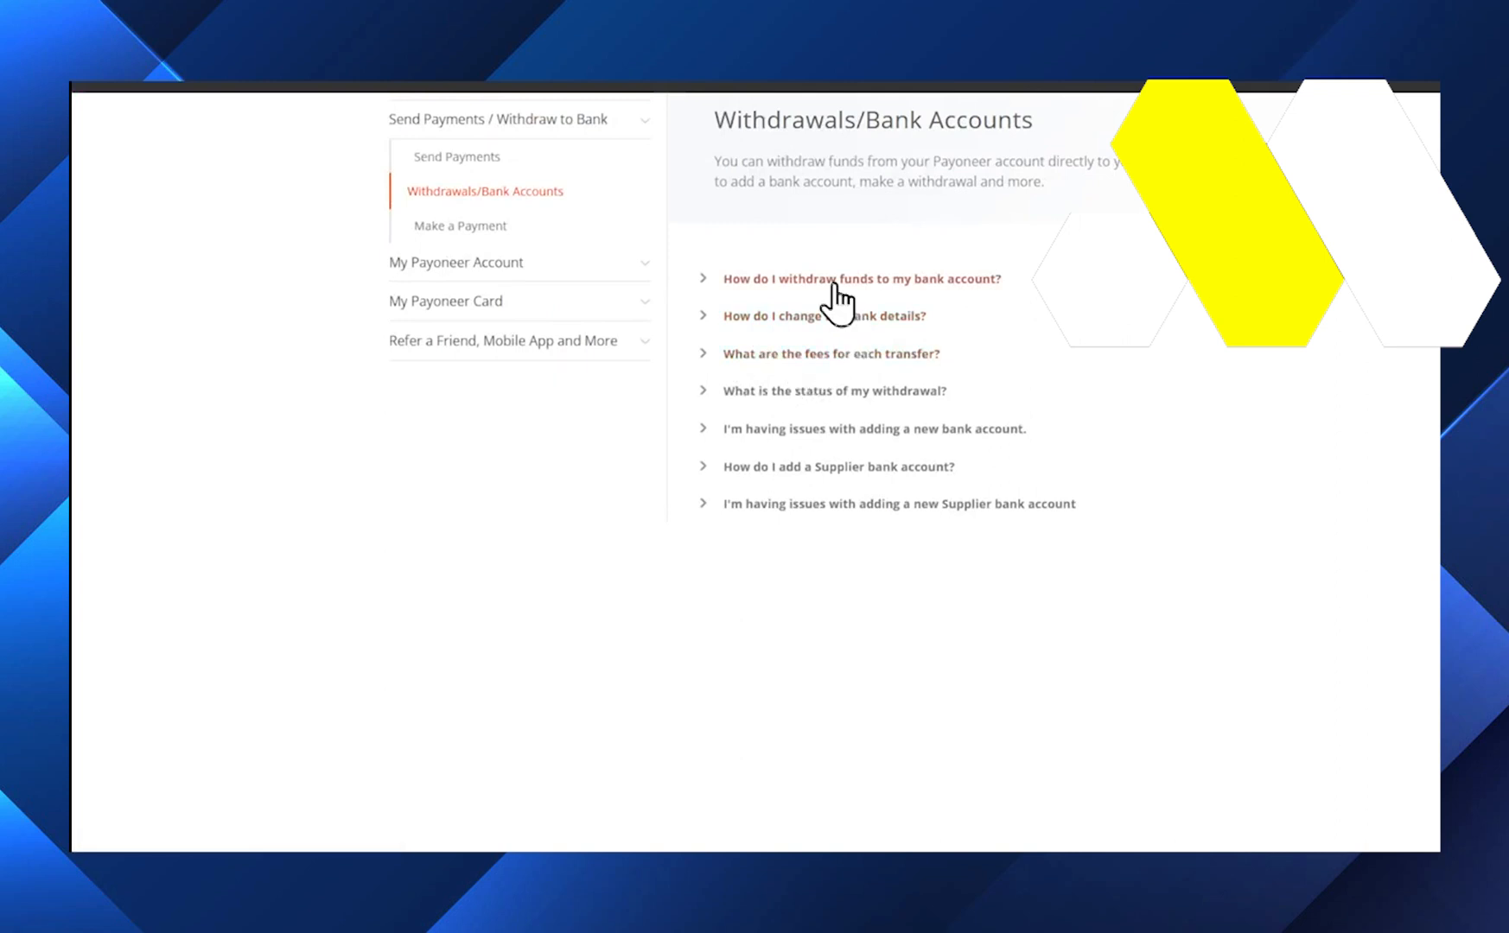
- From the 'How do I withdraw funds to my bank account?' article, reach the Live Chat contact form
{"action": "left_click", "coordinate": [861, 278]}
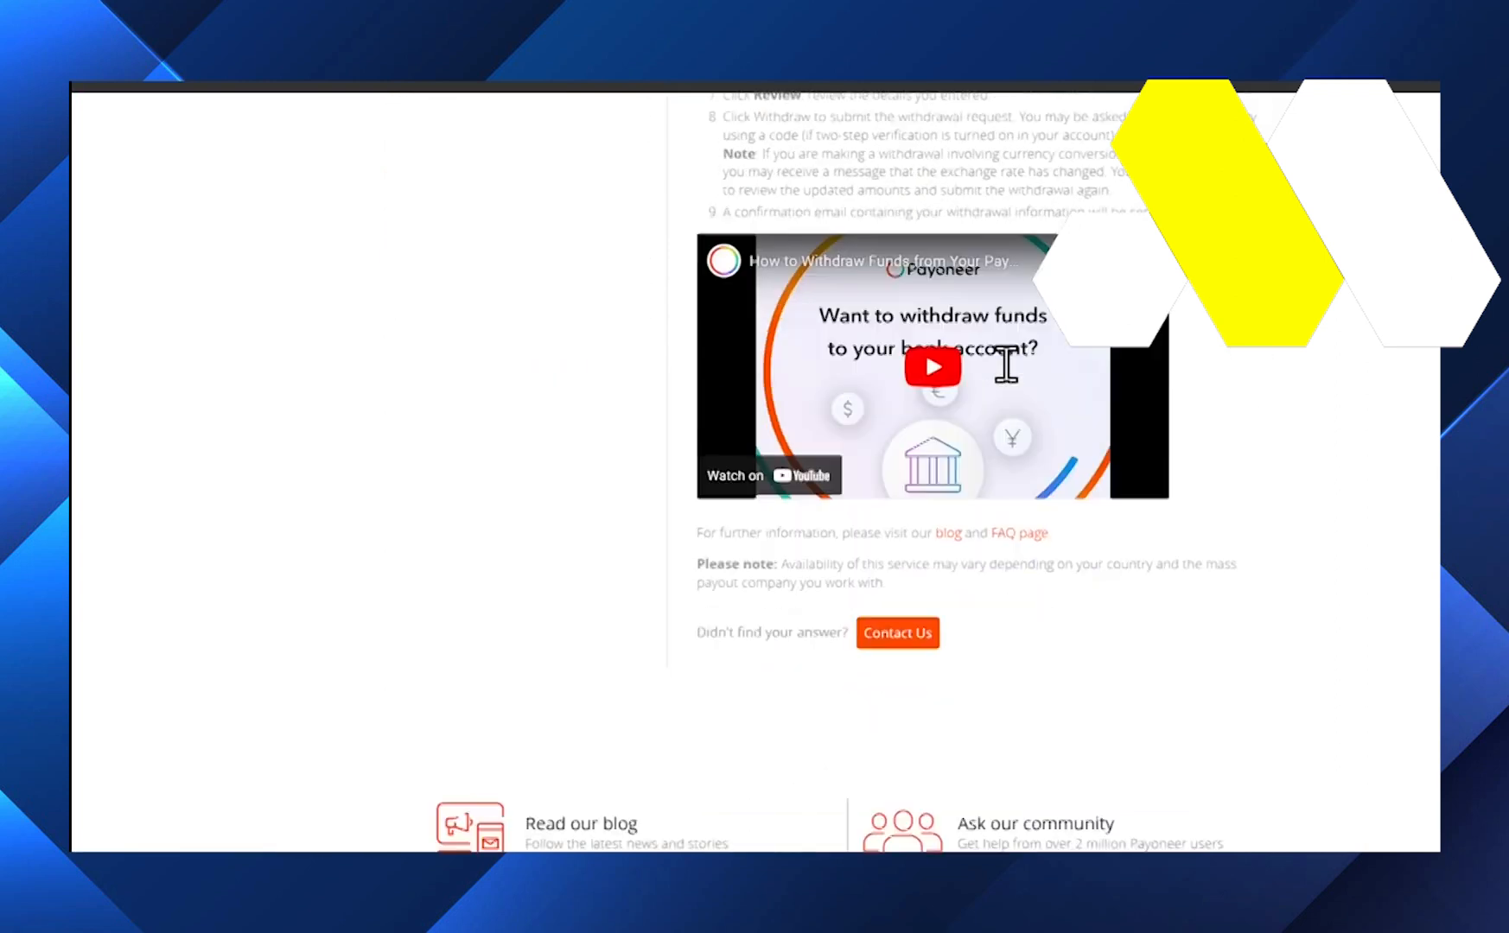
{"action": "left_click", "coordinate": [895, 633]}
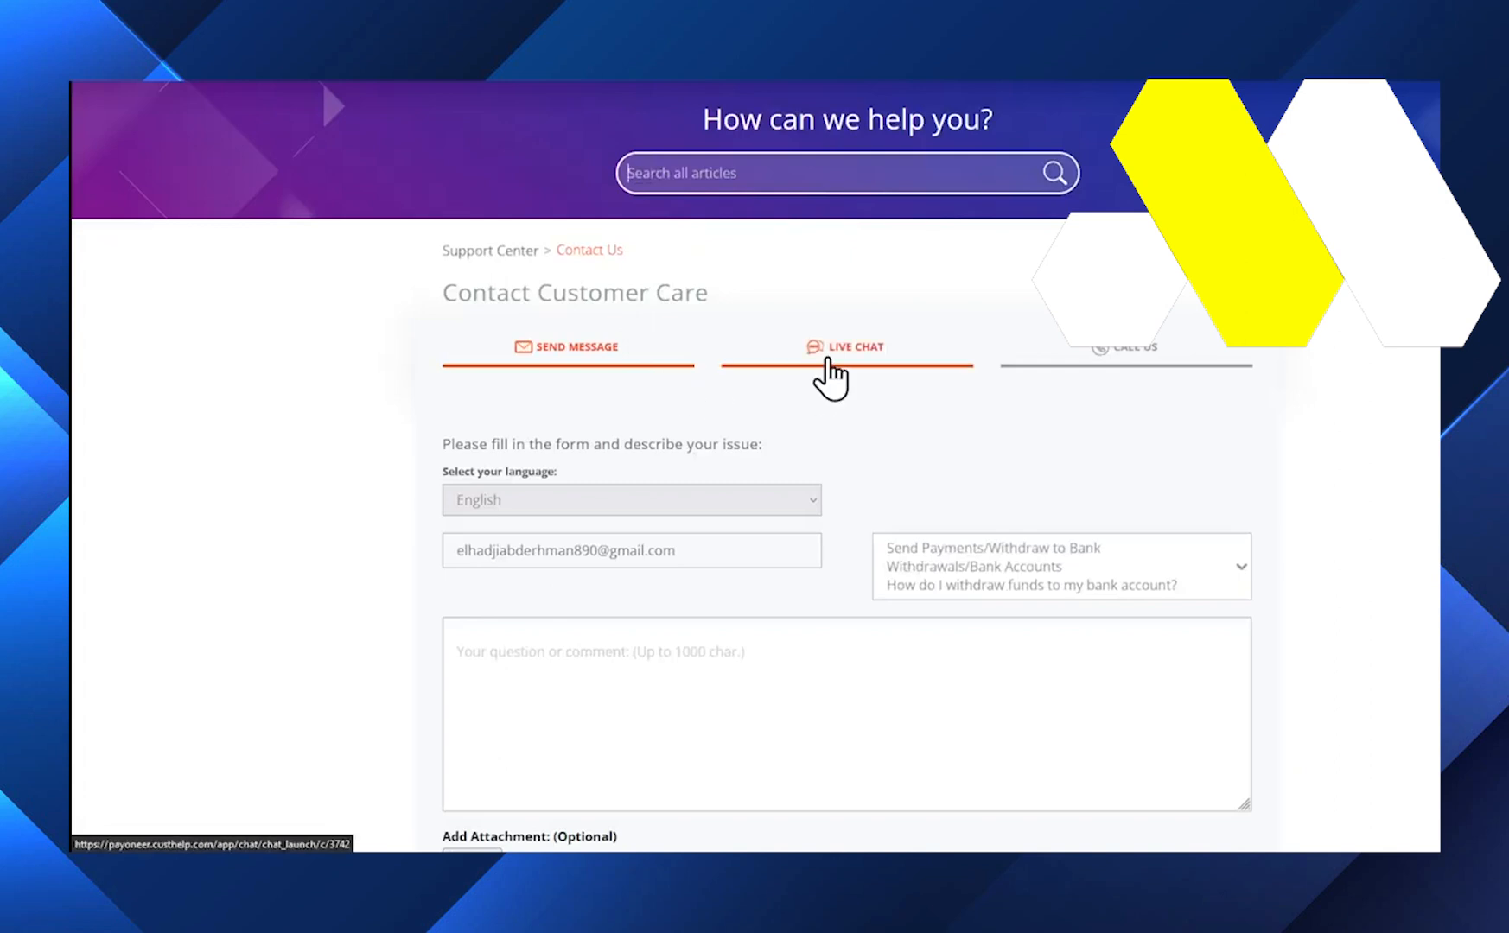
{"action": "mouse_move", "coordinate": [843, 379]}
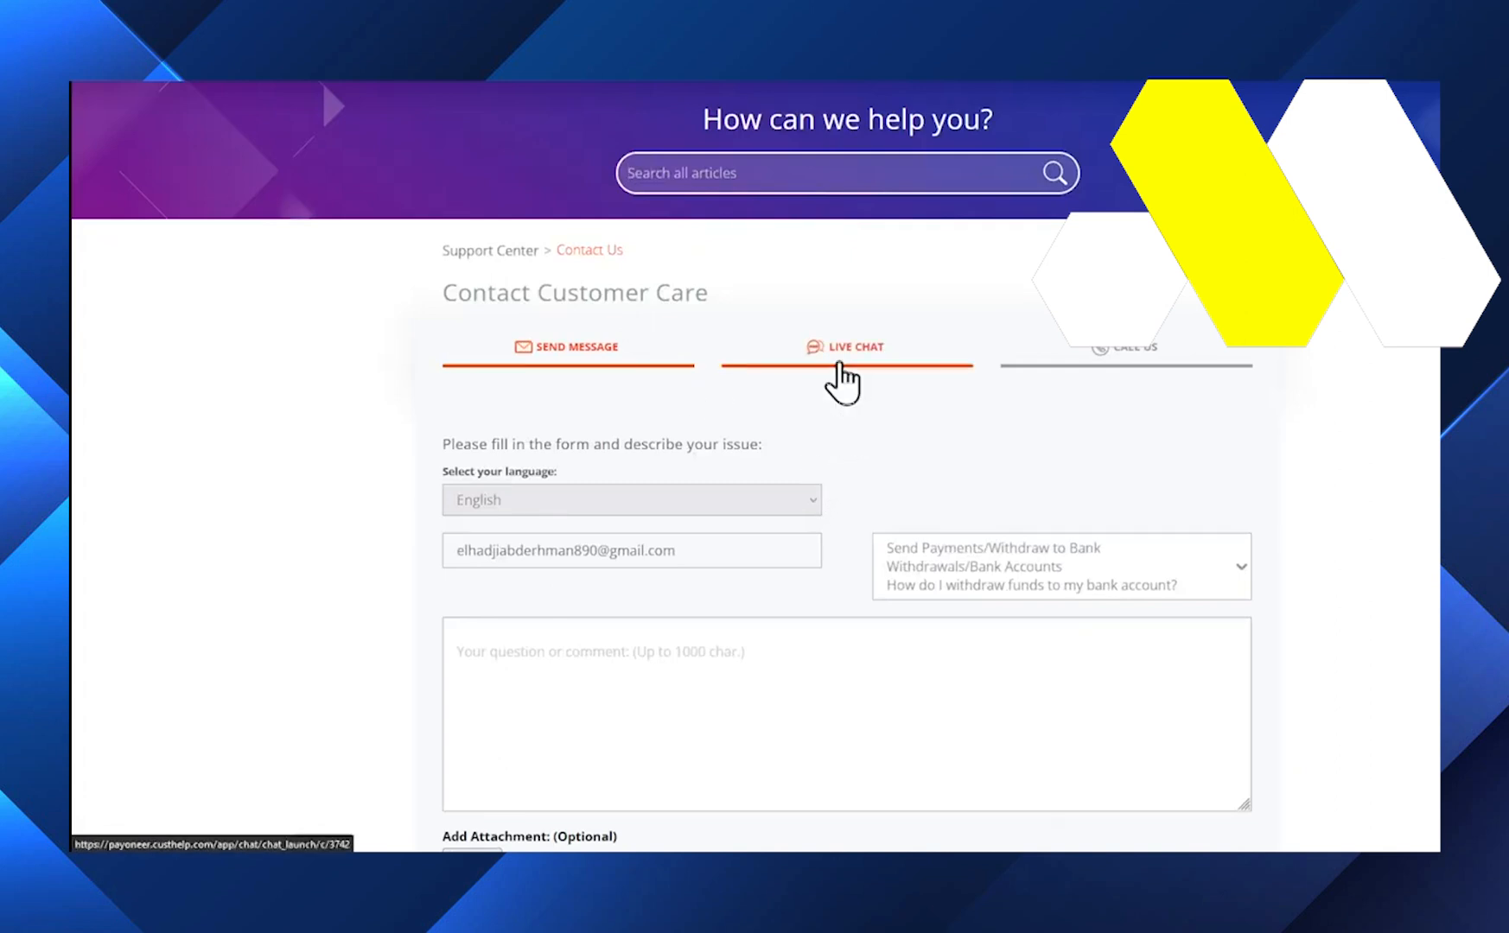
{"action": "left_click", "coordinate": [853, 345]}
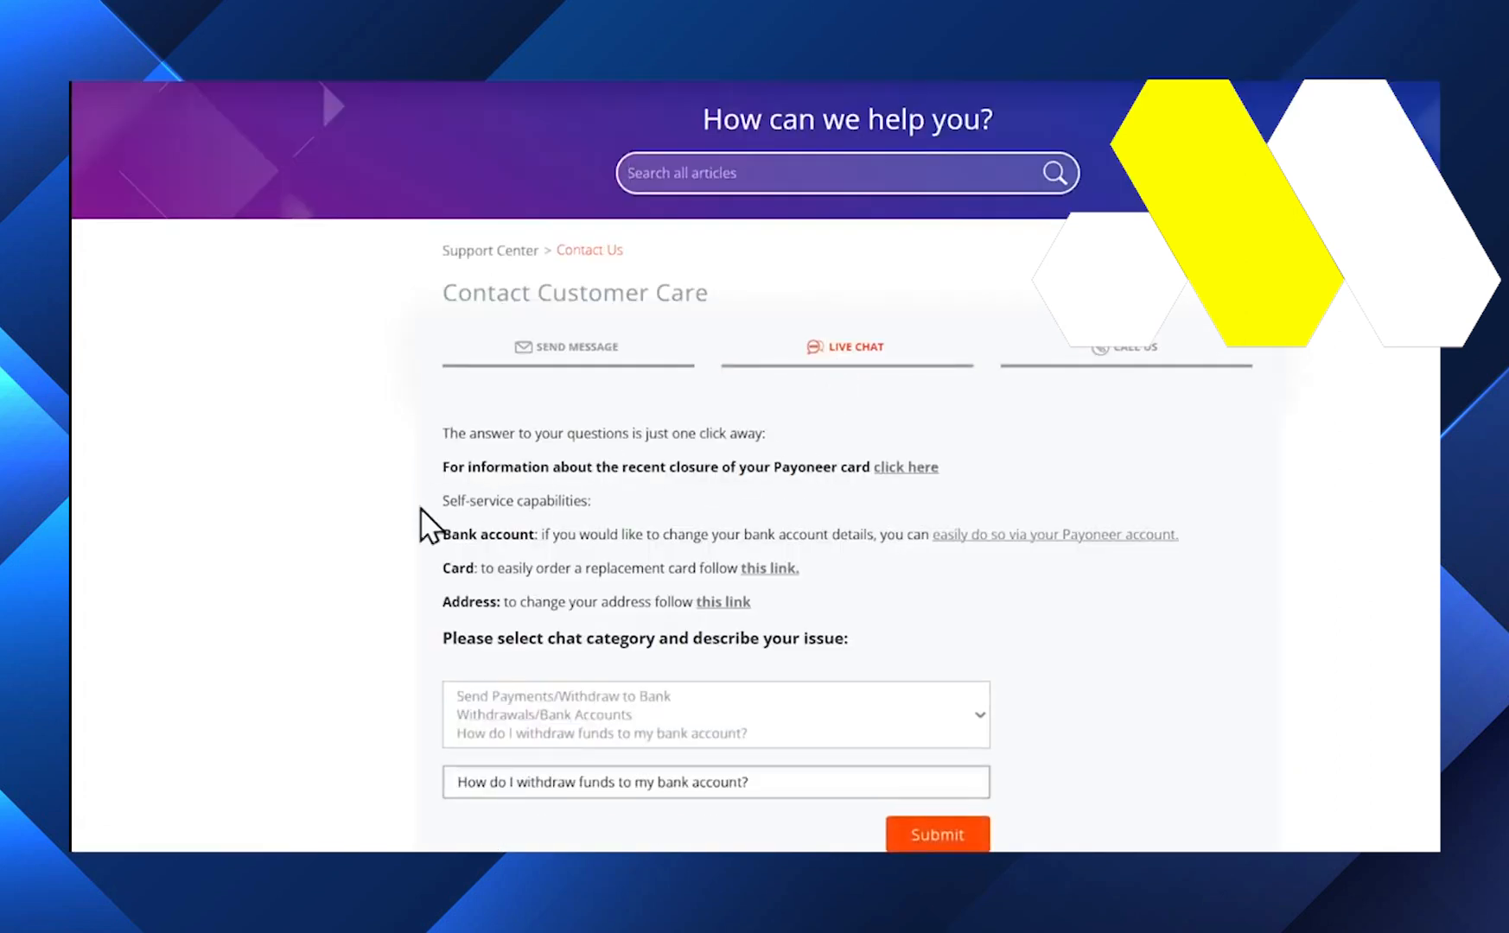
{"action": "scroll", "scroll_direction": "down", "scroll_amount": 3}
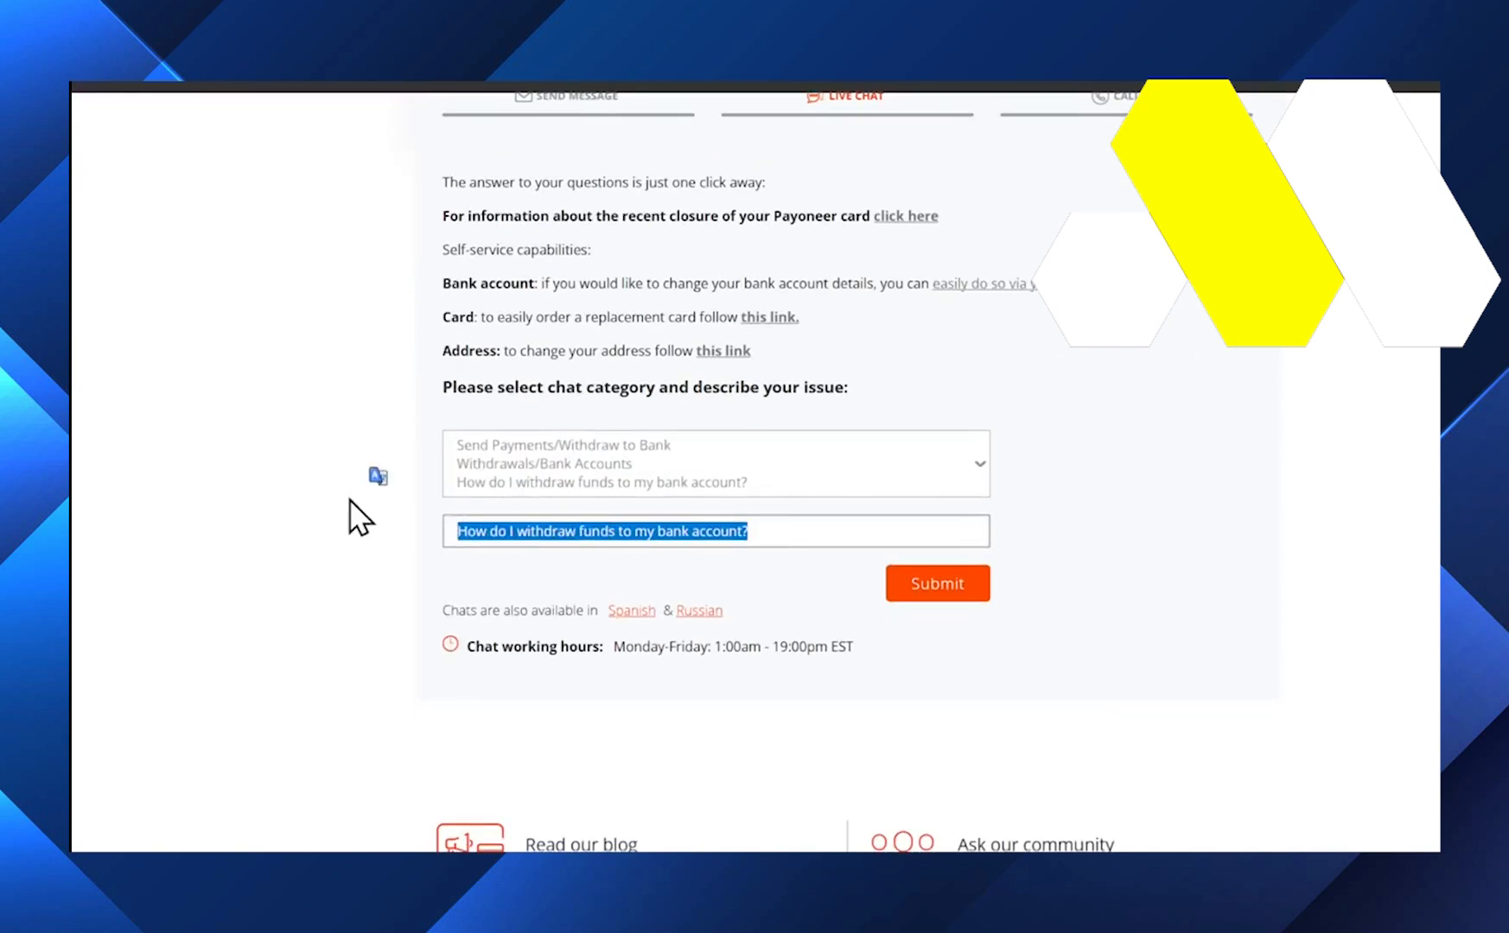
- Begin entering the question 'I want to connect my bank account with paypal'
{"action": "type", "text": "I wat"}
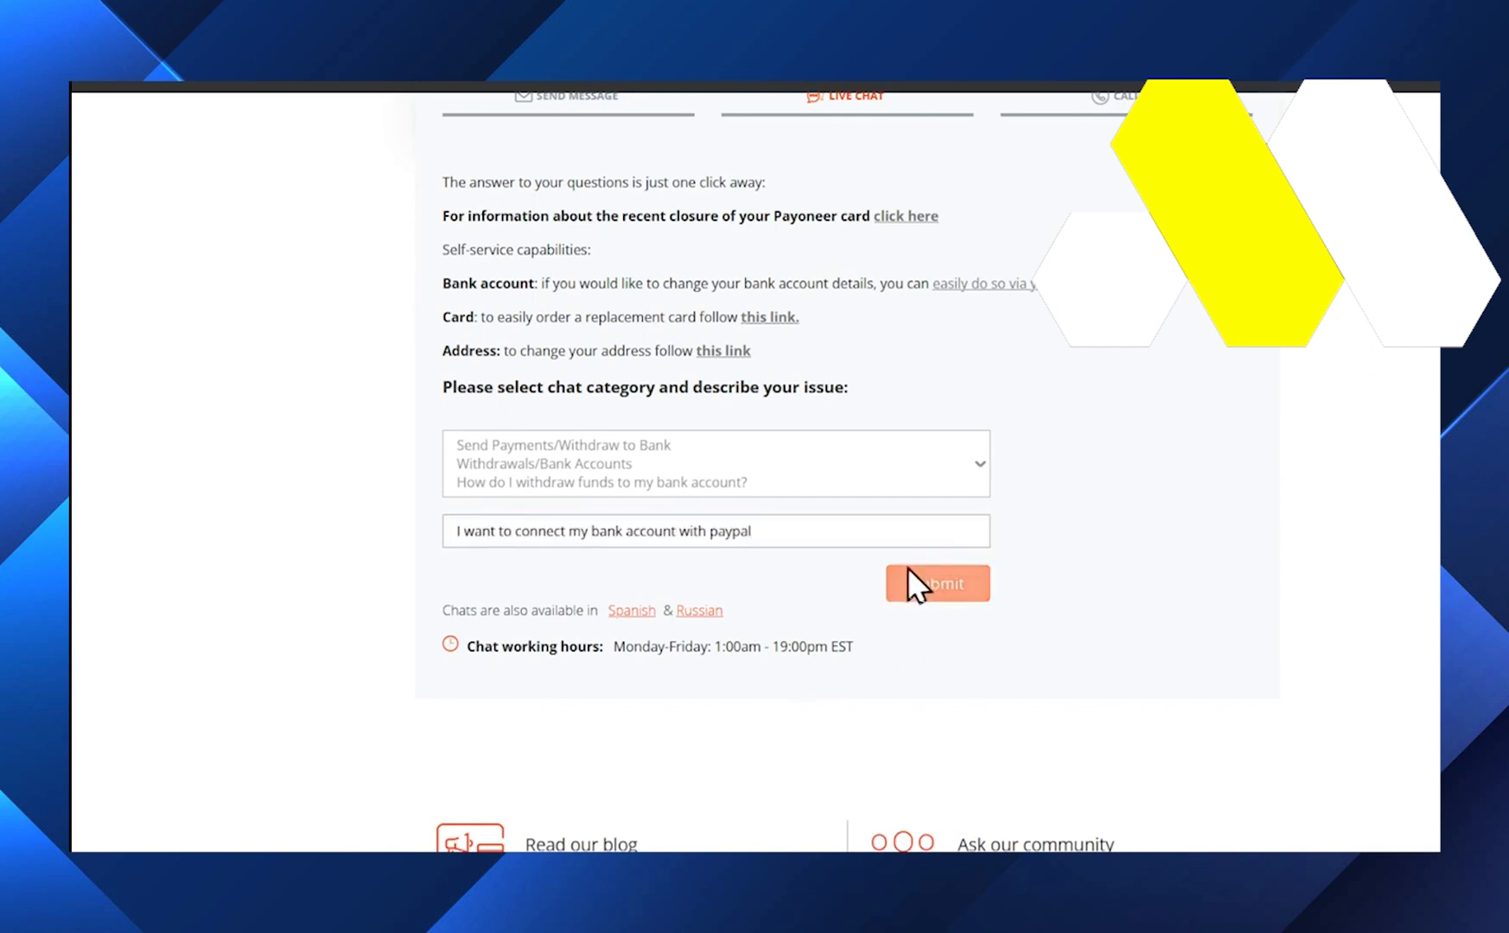
{"action": "mouse_move", "coordinate": [876, 147]}
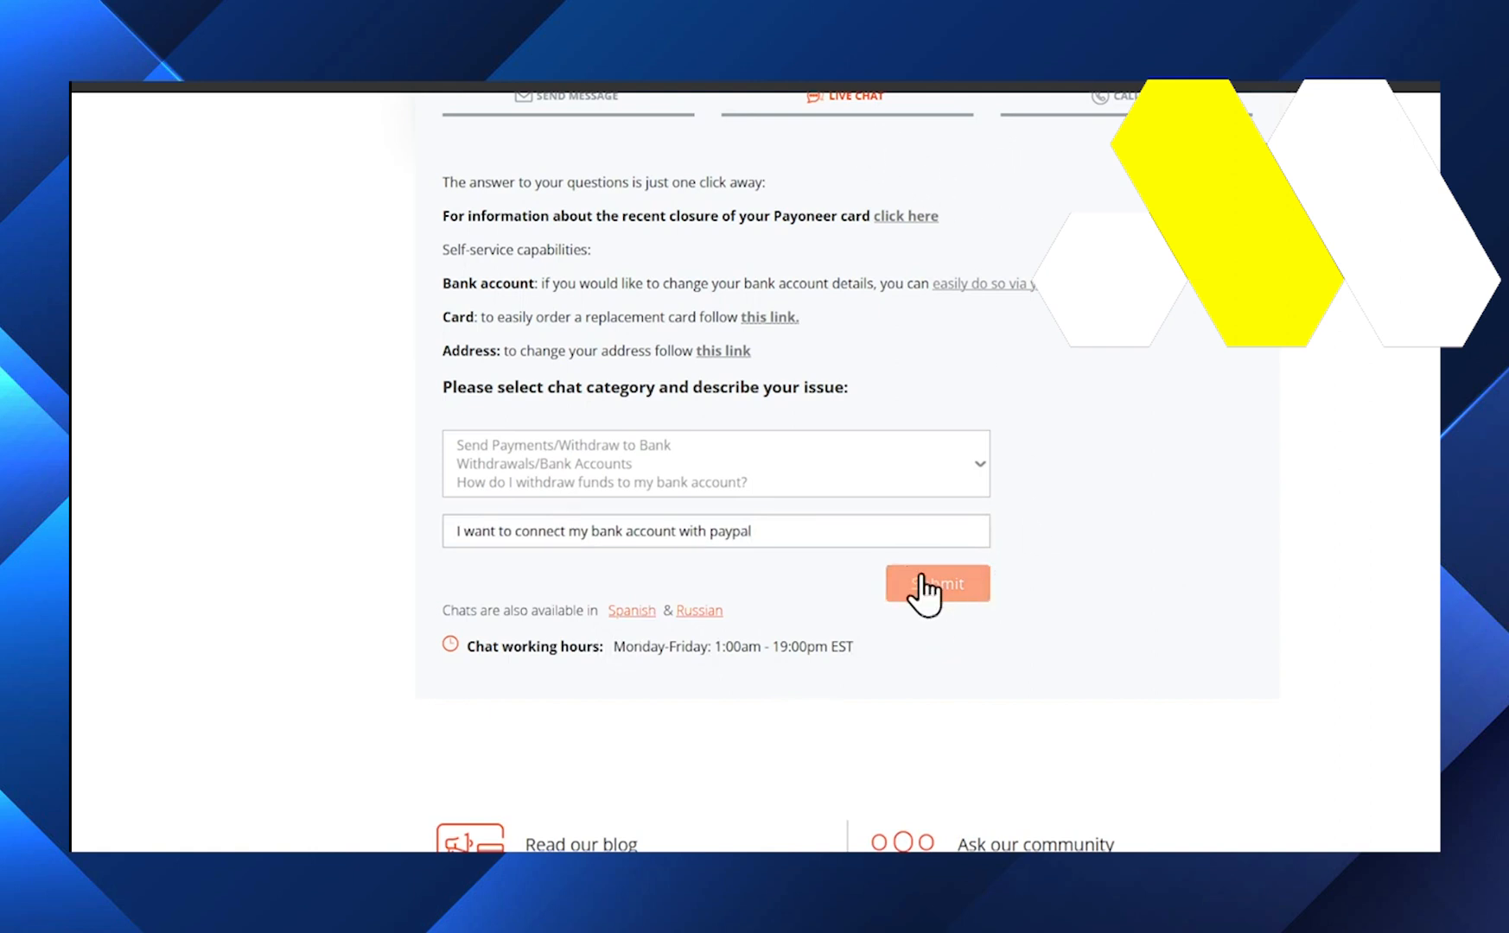
{"action": "mouse_move", "coordinate": [942, 162]}
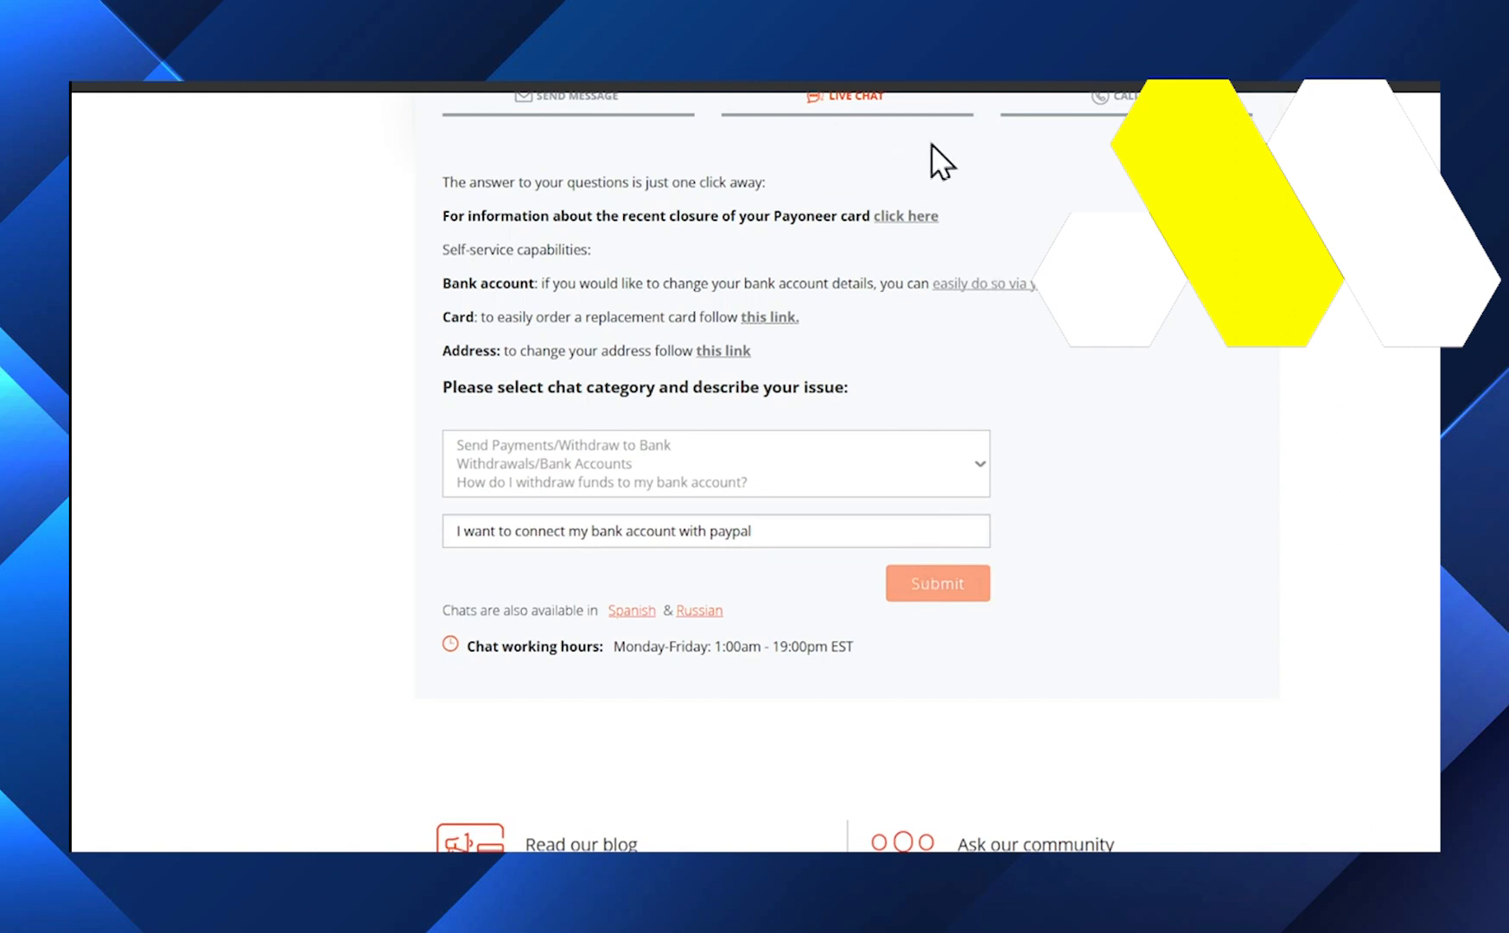
{"action": "mouse_move", "coordinate": [422, 434]}
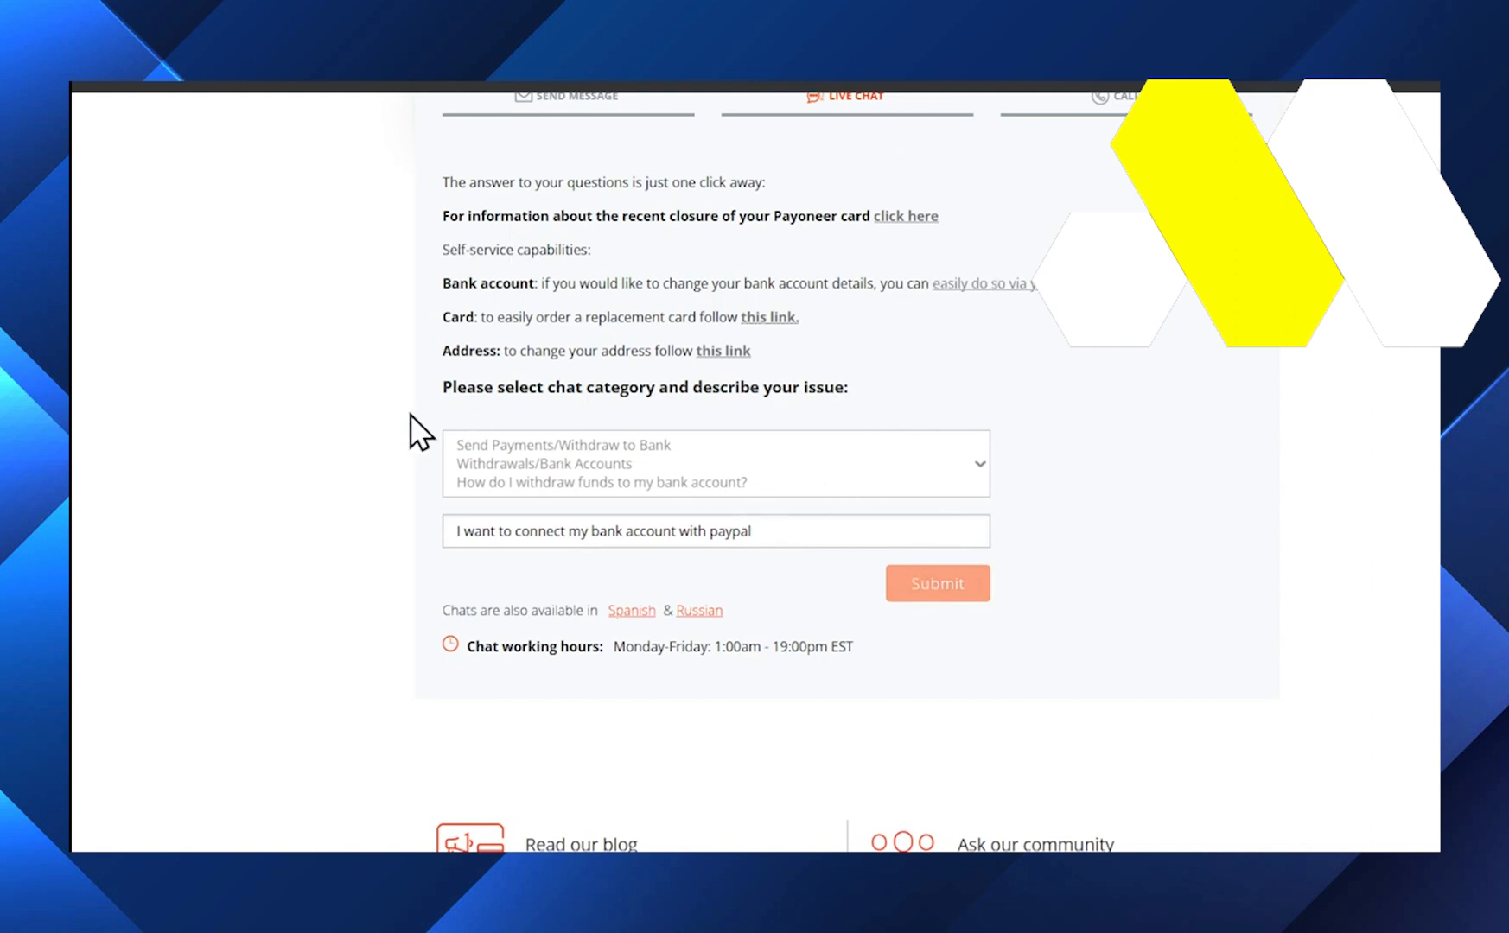